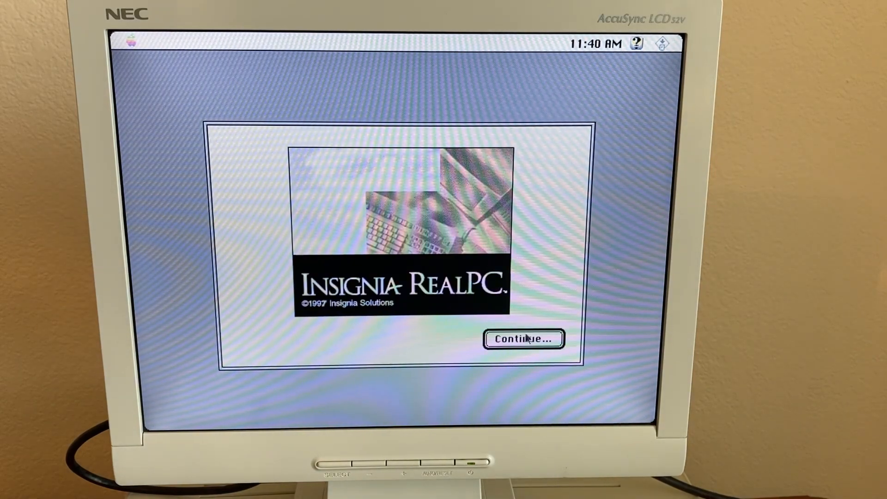
Run a Custom Install of RealPC from the installer and quit after it finishes successfully
left_click(522, 339)
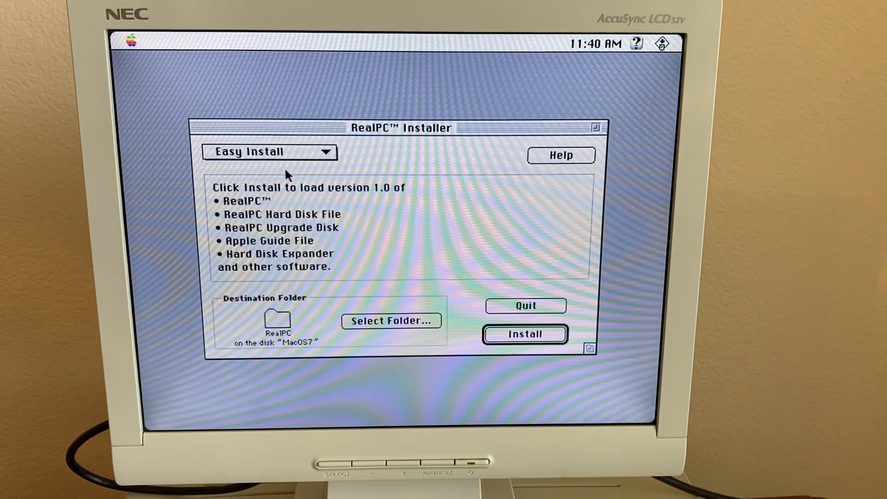
left_click(269, 152)
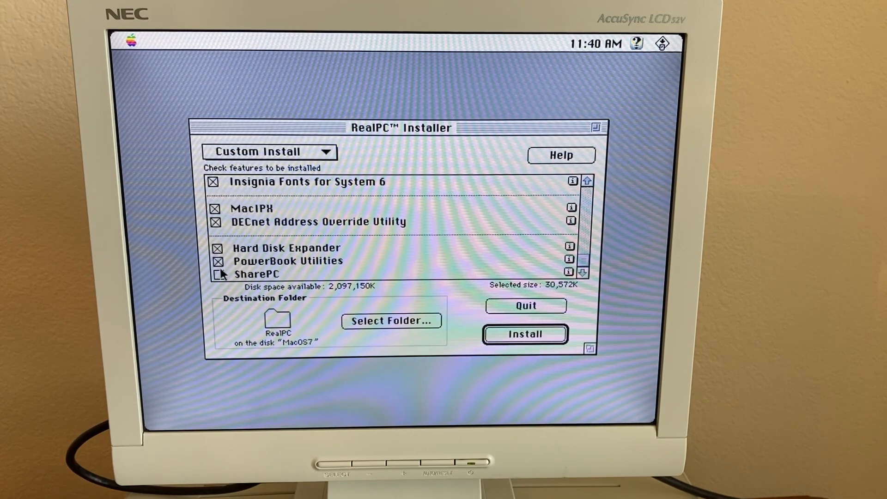
left_click(525, 334)
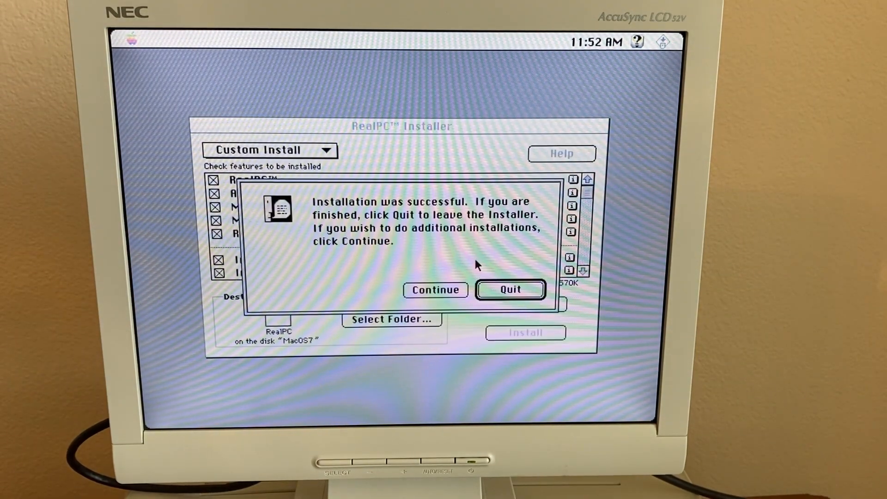
left_click(510, 289)
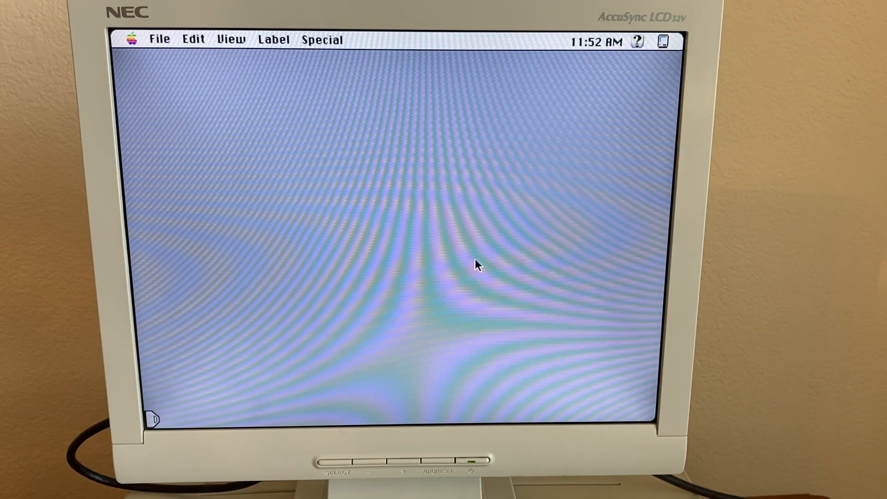
Close the RealPC Install window and open the RealPC folder on the MacOS7 disk
double_click(642, 119)
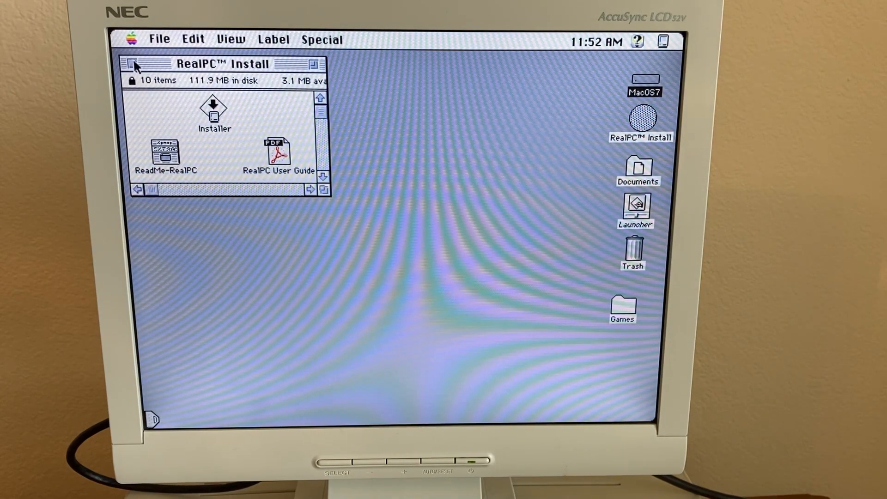
left_click(132, 63)
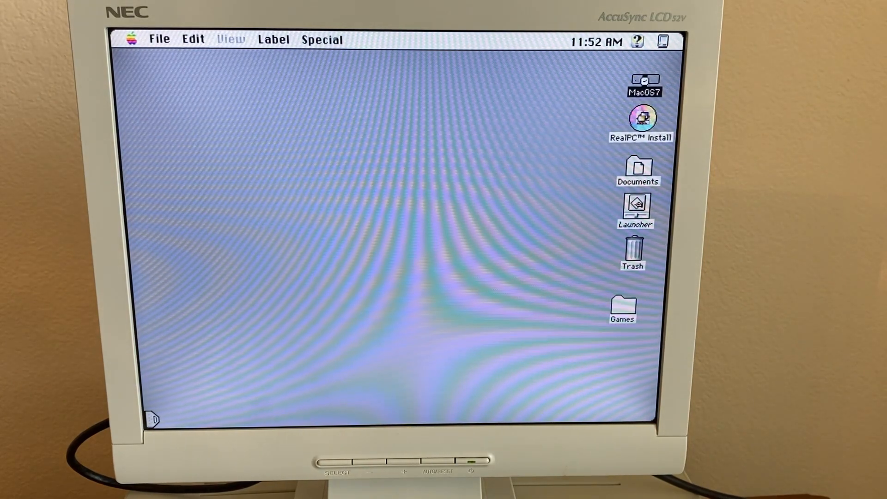
double_click(644, 83)
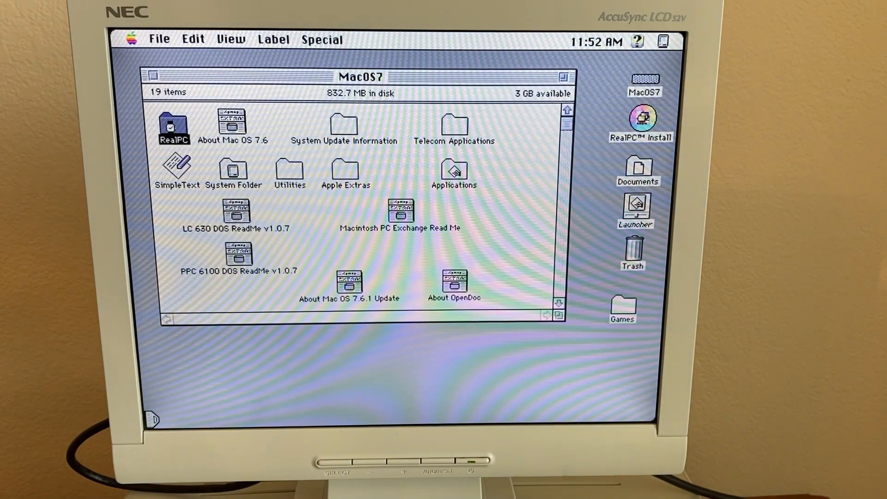
double_click(175, 123)
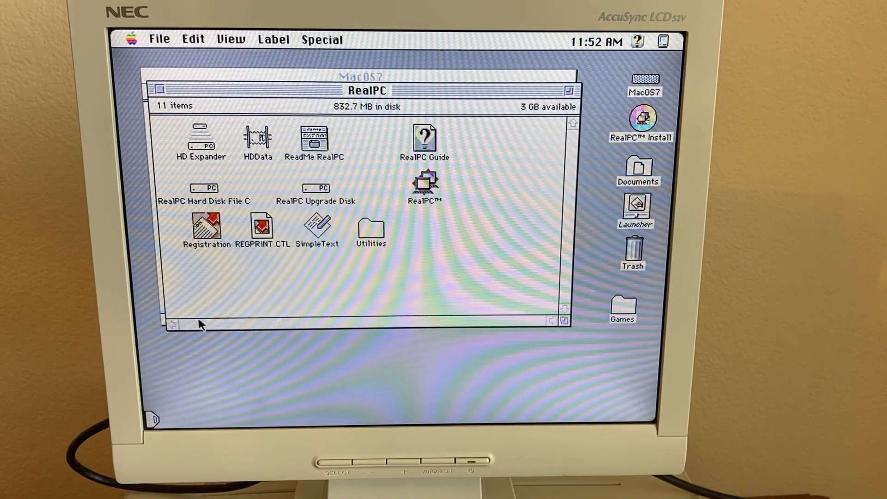
Show the RealPC application's Info window listing 75000 K minimum and preferred memory
left_click(204, 188)
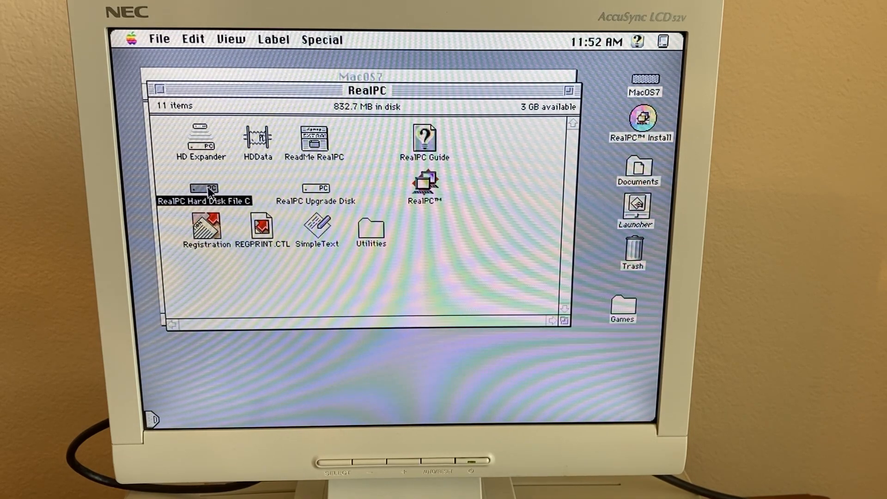
left_click(159, 39)
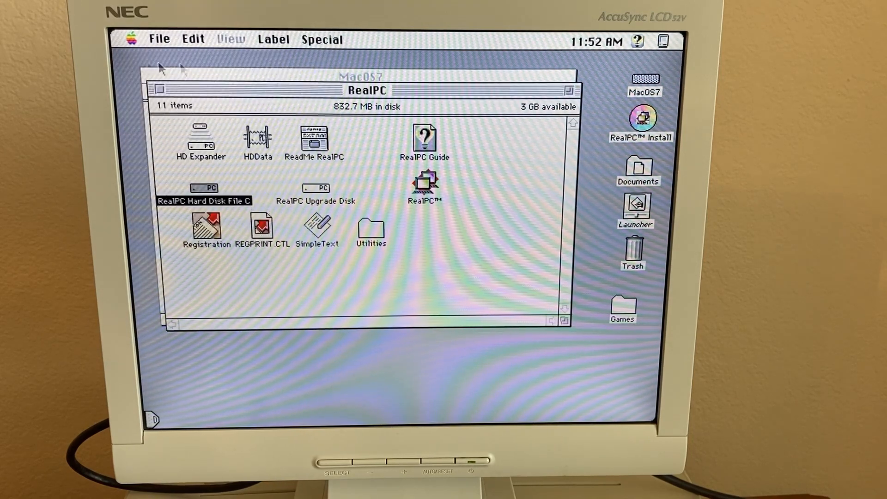
left_click(424, 183)
type("75000")
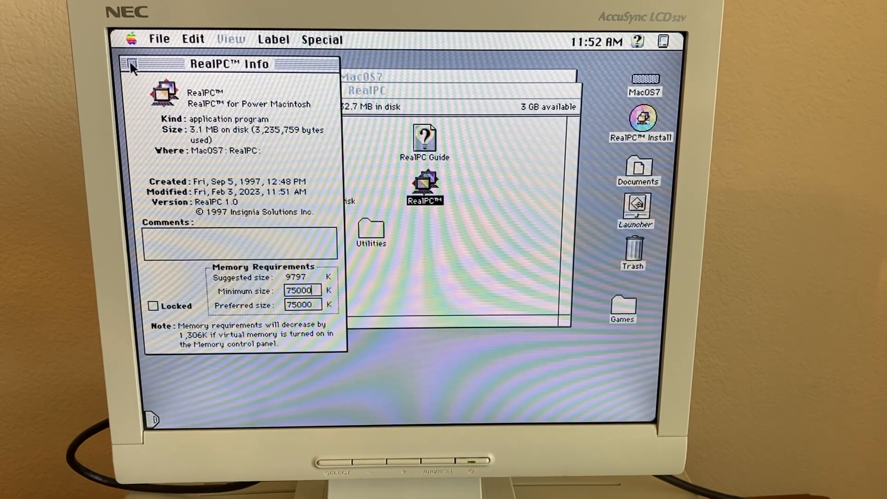
Close the Info window, launch RealPC and acknowledge the unexpected-error alert
left_click(132, 64)
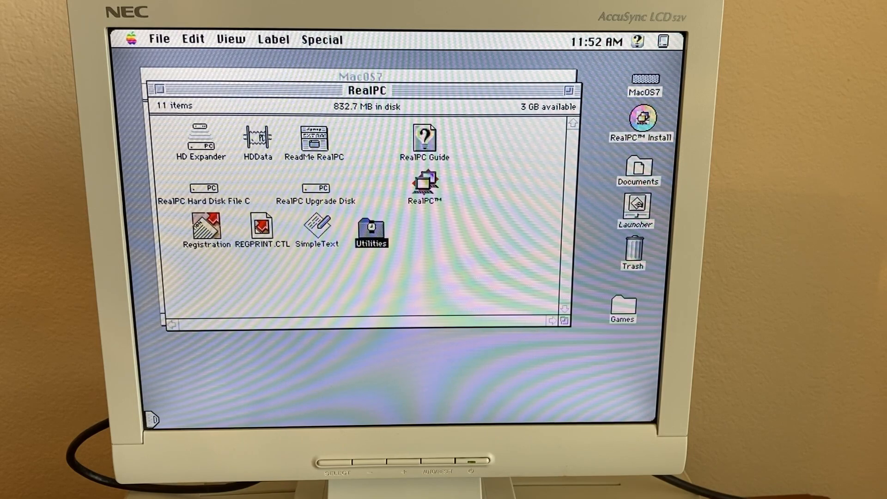
double_click(372, 229)
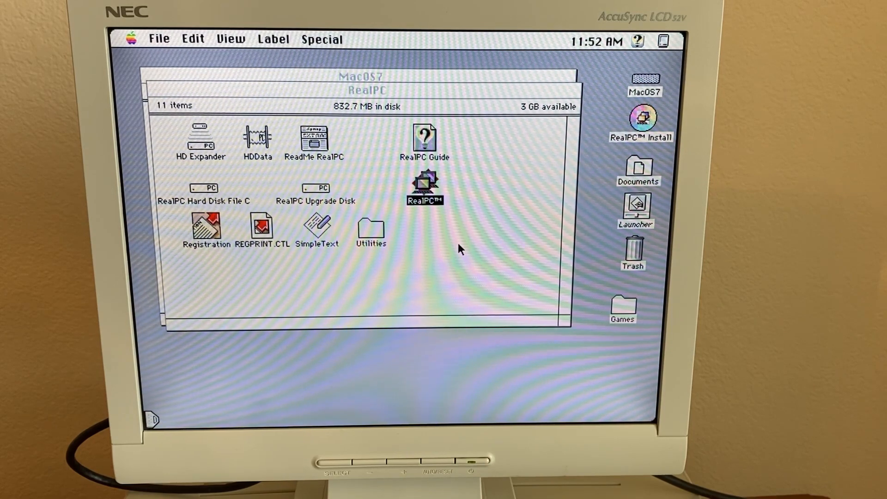
double_click(424, 186)
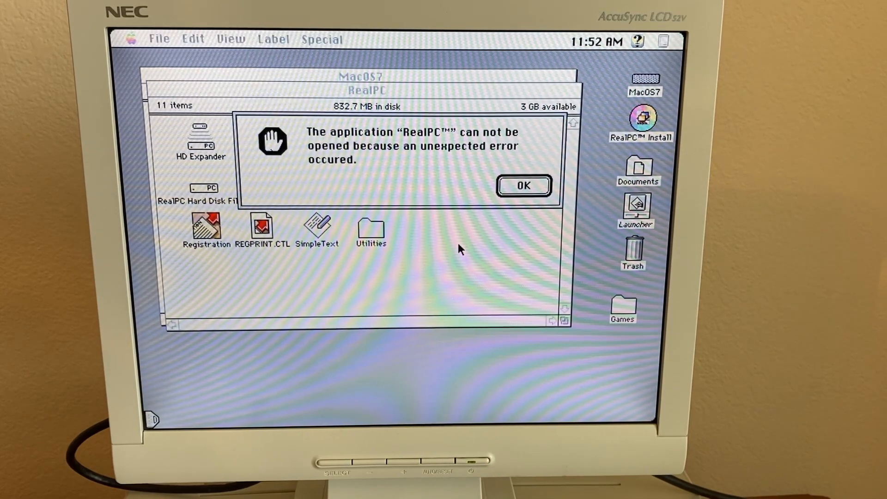
left_click(524, 185)
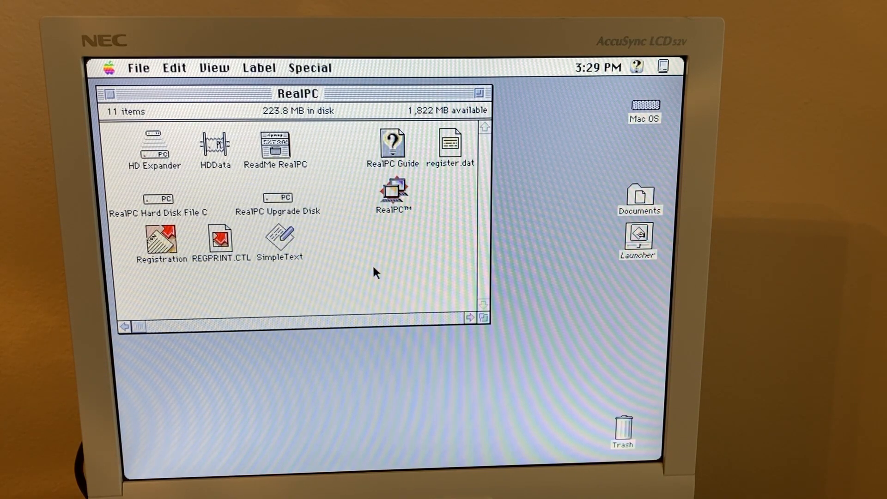
Launch RealPC again and continue past the Register Now reminder into the emulator
left_click(393, 190)
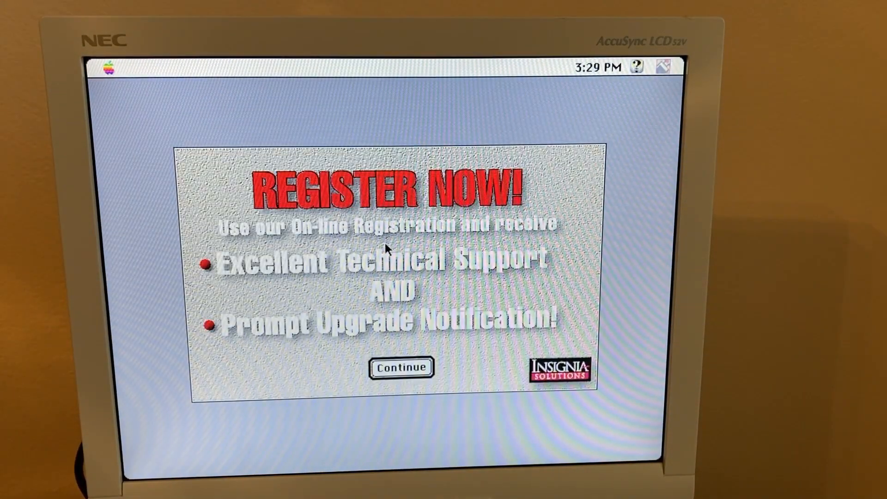
left_click(401, 367)
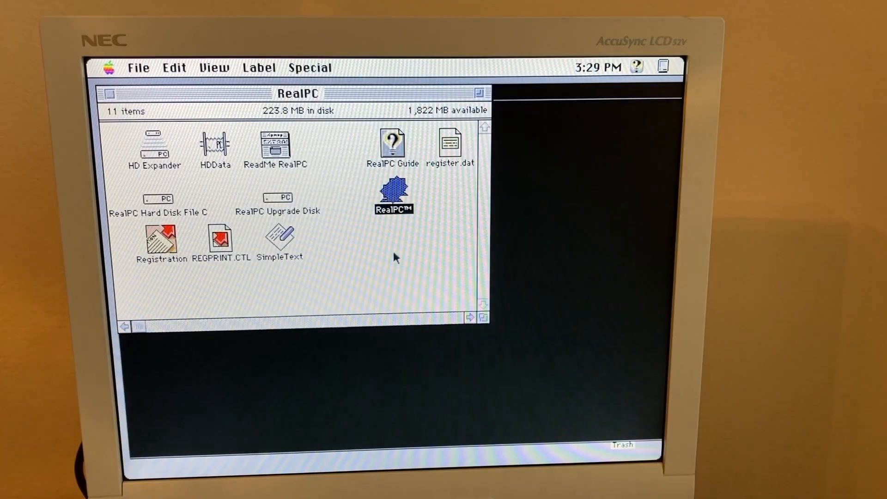
mouse_move(538, 107)
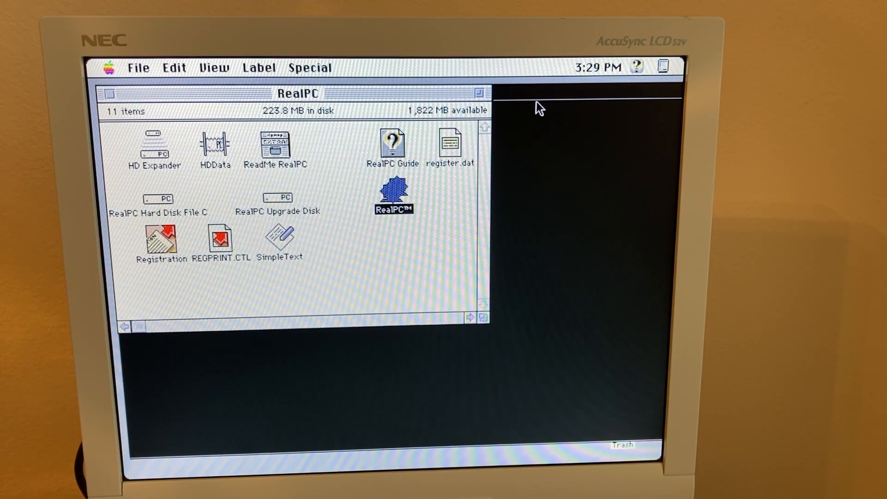
double_click(394, 195)
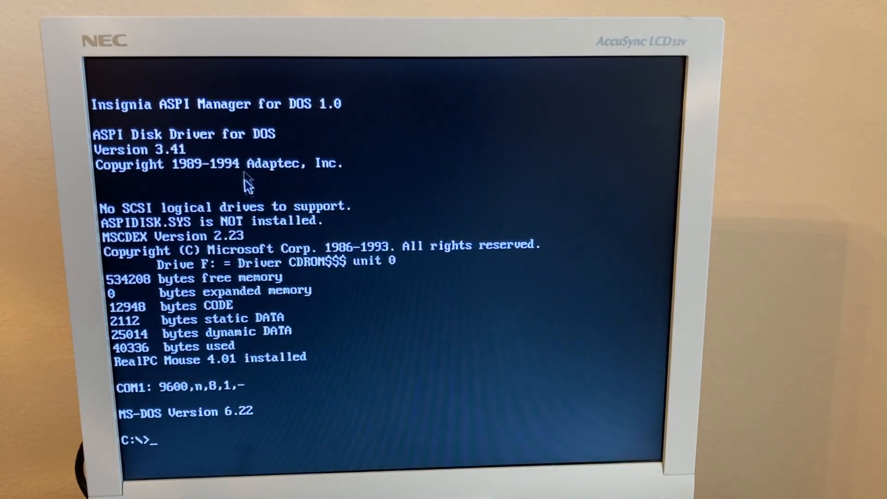
Review the RealPC Setup pages for Hard Disks, Memory, Display and Shared Folders
left_click(176, 68)
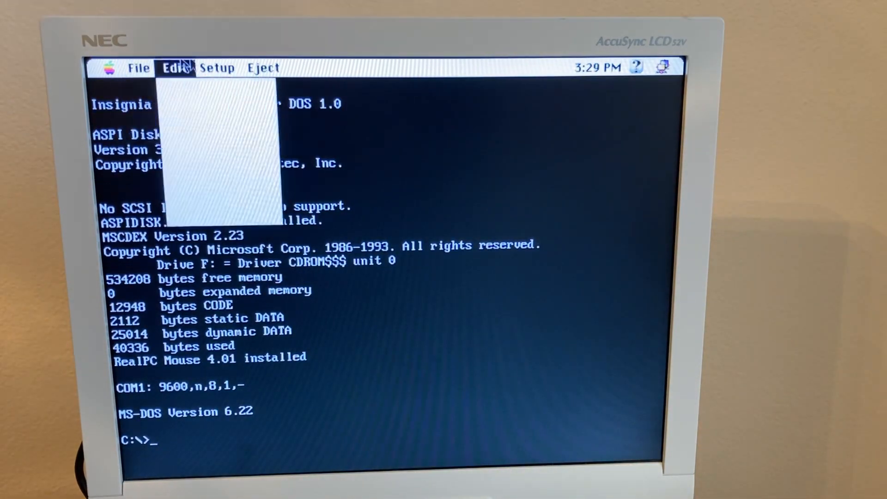
left_click(216, 68)
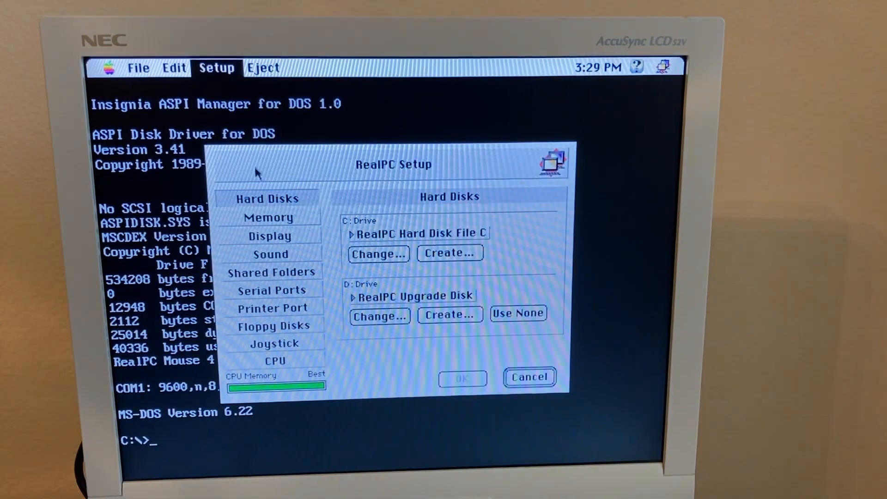
mouse_move(351, 299)
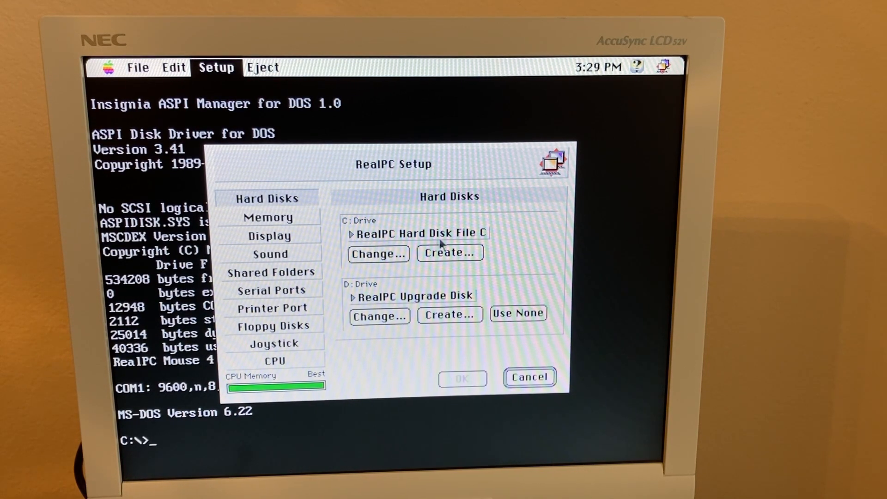
left_click(268, 217)
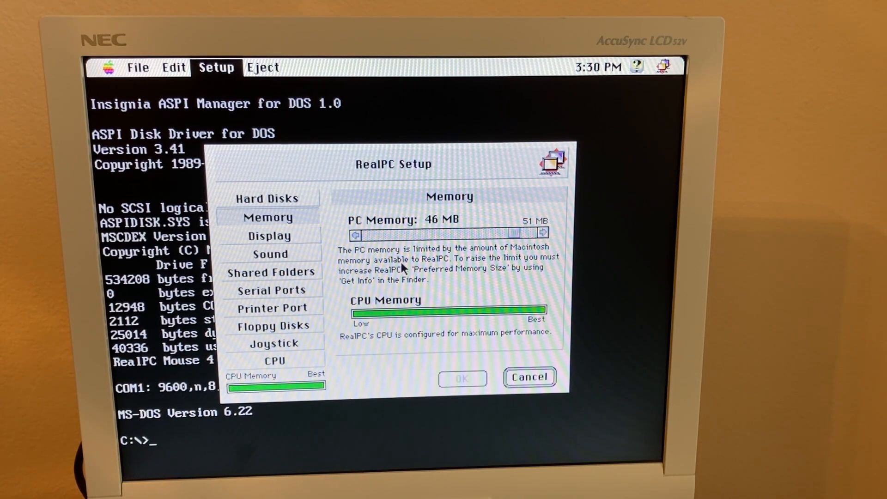
left_click(269, 236)
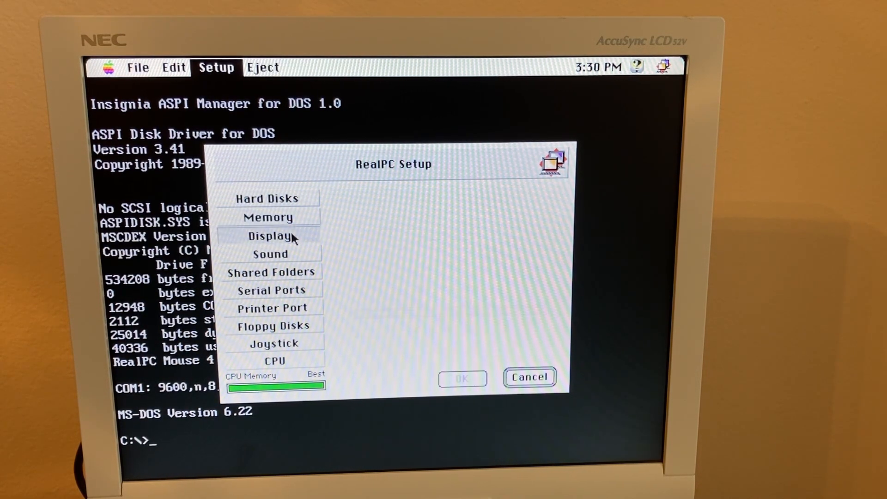
left_click(269, 236)
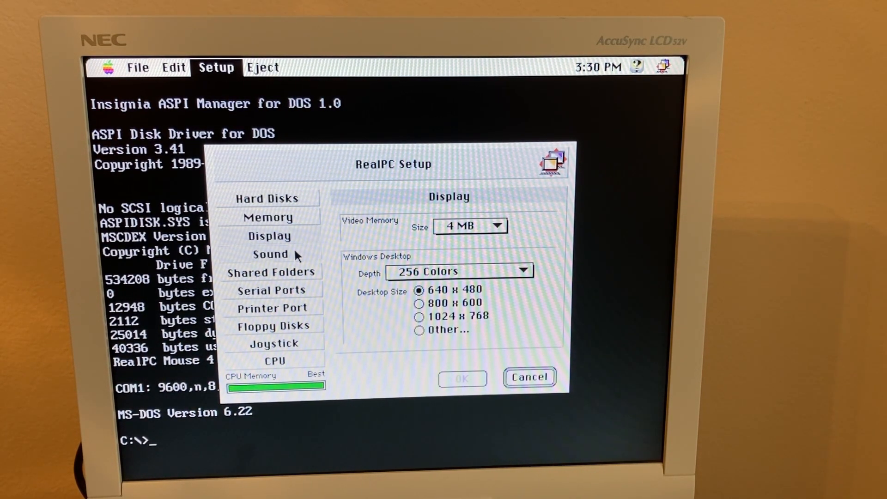
left_click(271, 272)
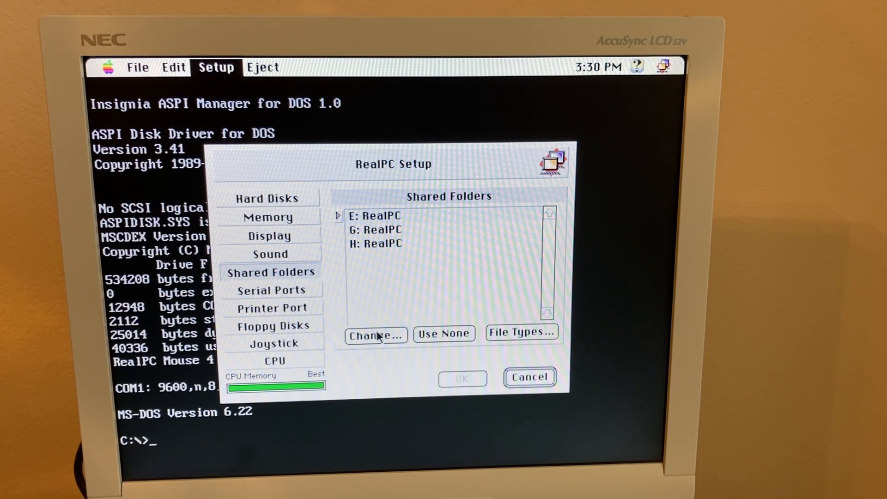
Start changing the folder for shared drive E, then cancel leaving it mapped to RealPC
left_click(375, 333)
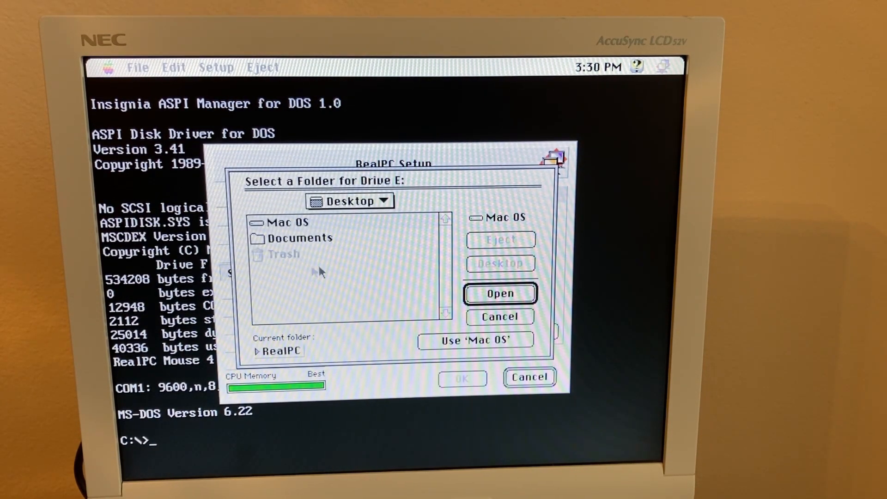
left_click(498, 316)
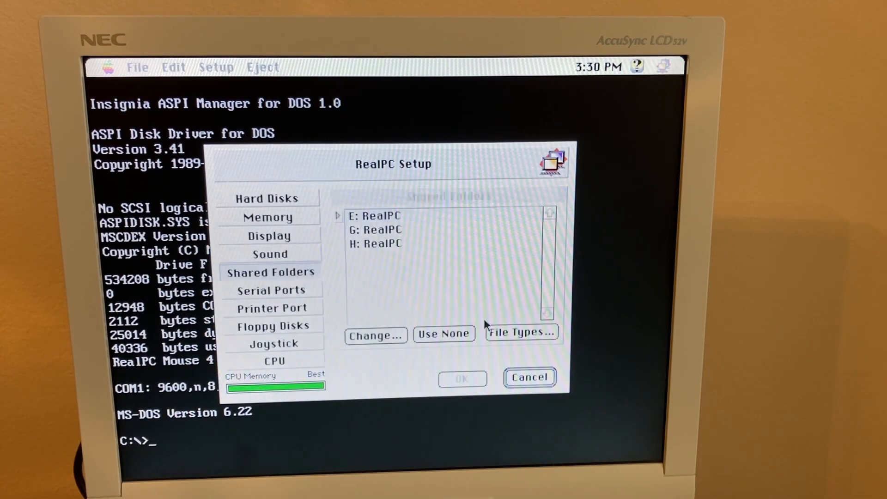
Review the Serial Ports, Printer Port, Floppy Disks, Joystick and CPU settings pages
left_click(271, 290)
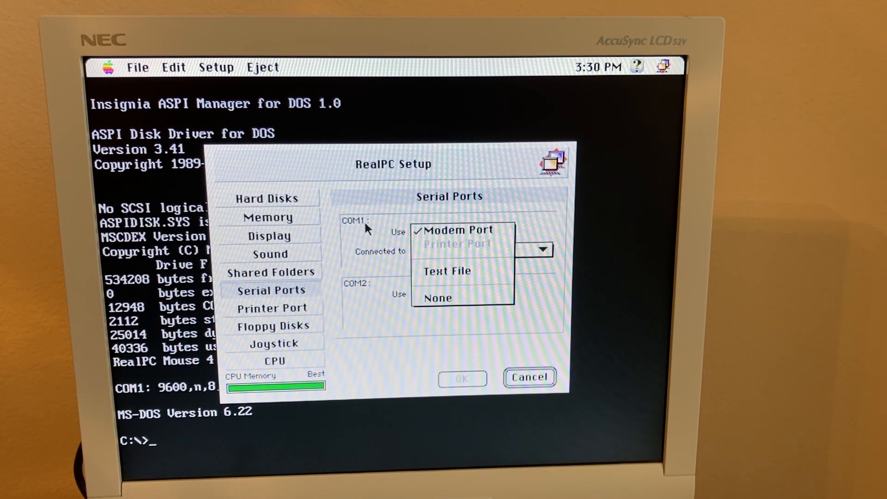
left_click(271, 308)
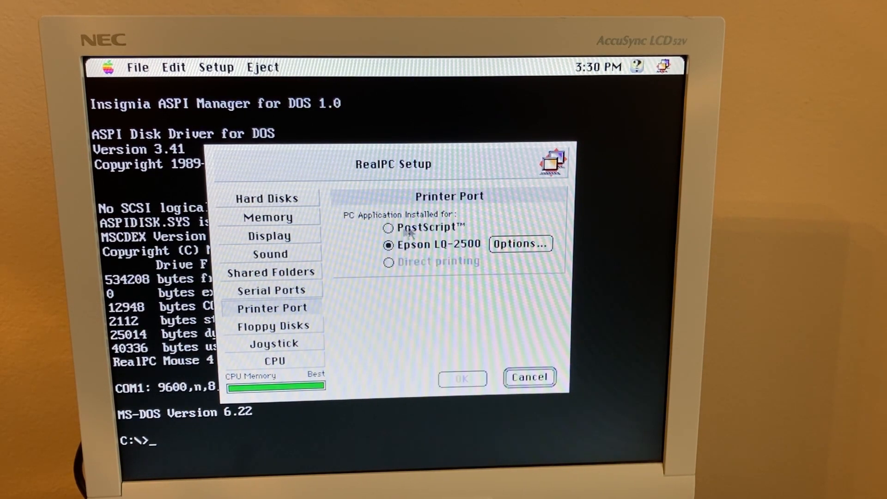
left_click(273, 325)
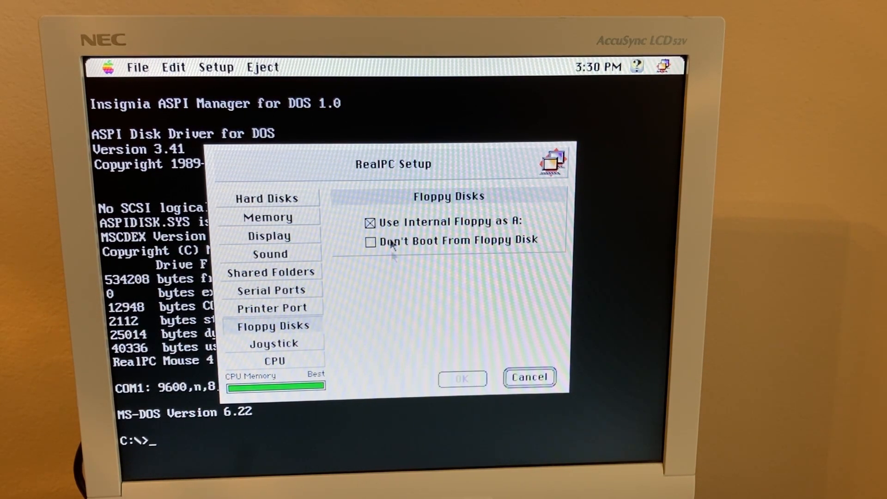
mouse_move(300, 345)
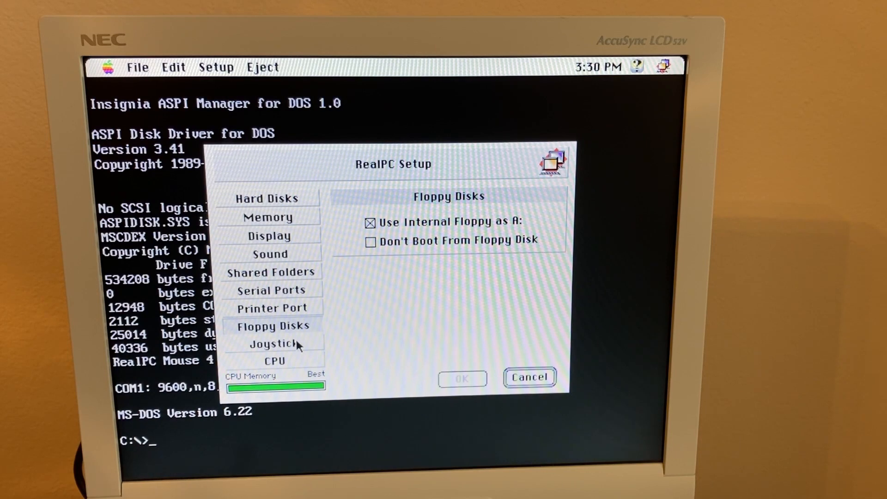
left_click(273, 343)
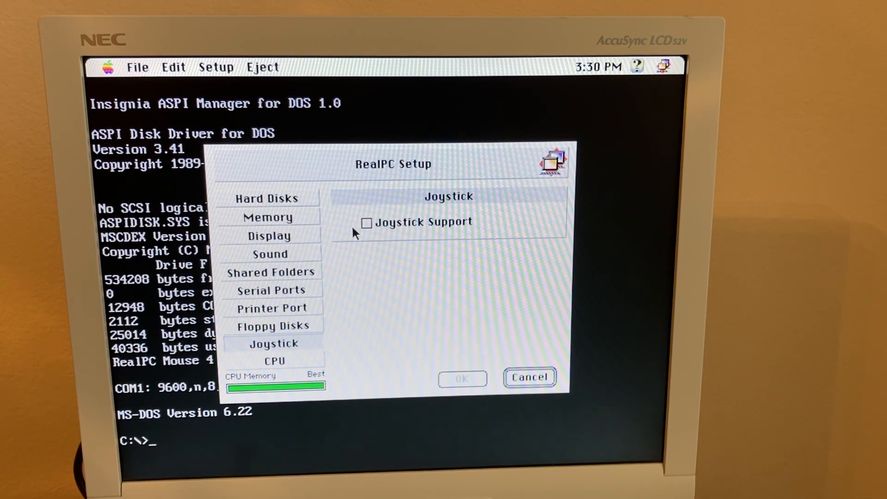
left_click(273, 361)
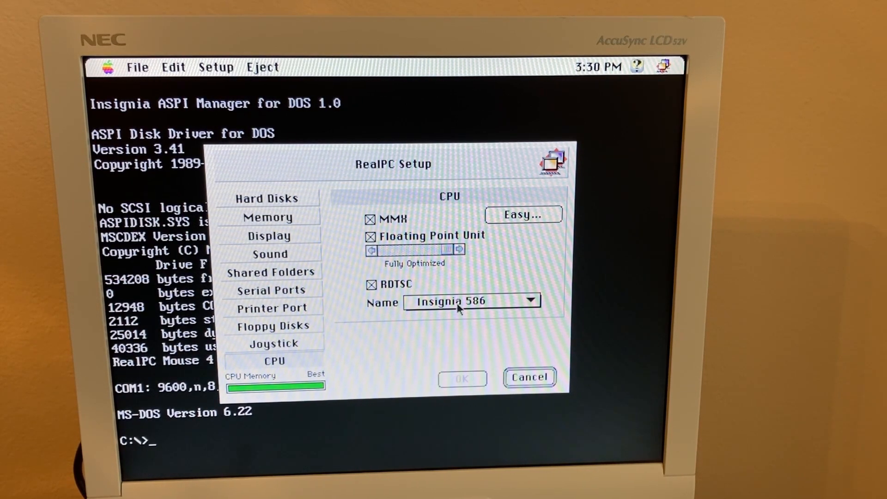
Keep Insignia 586 as the CPU name and cancel Setup without saving changes
left_click(529, 300)
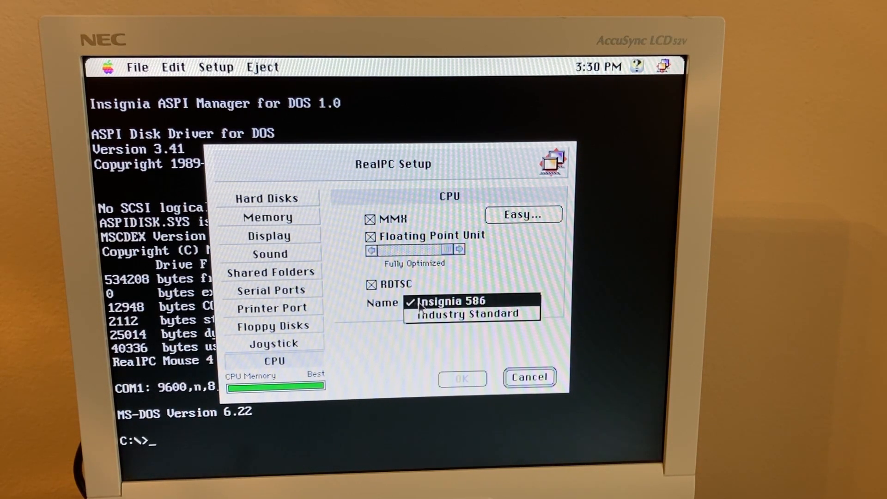
left_click(453, 300)
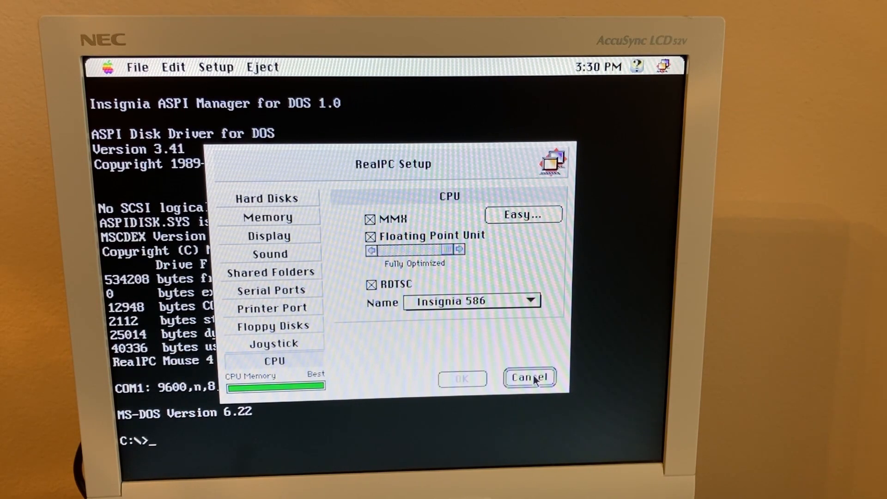
left_click(529, 377)
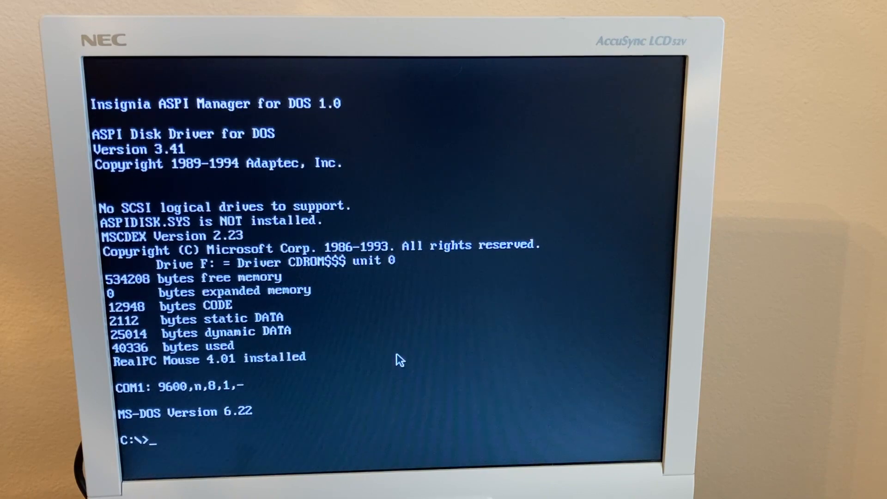
Start QBasic from the C:\> prompt and enter 'hello world' on the first program line
type("qbasic")
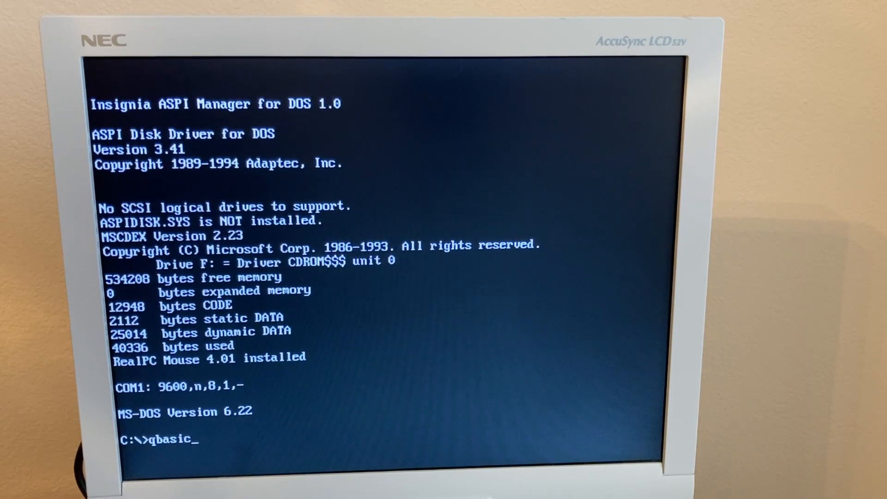
key("Return")
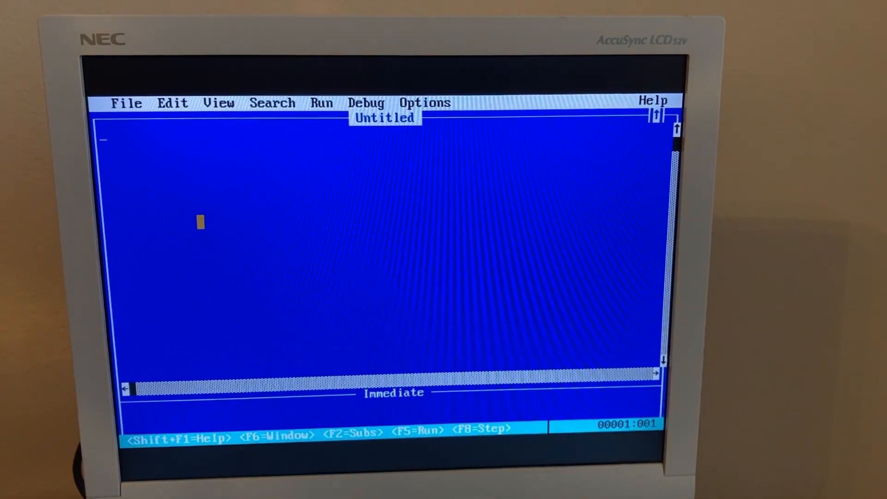
type("hello world")
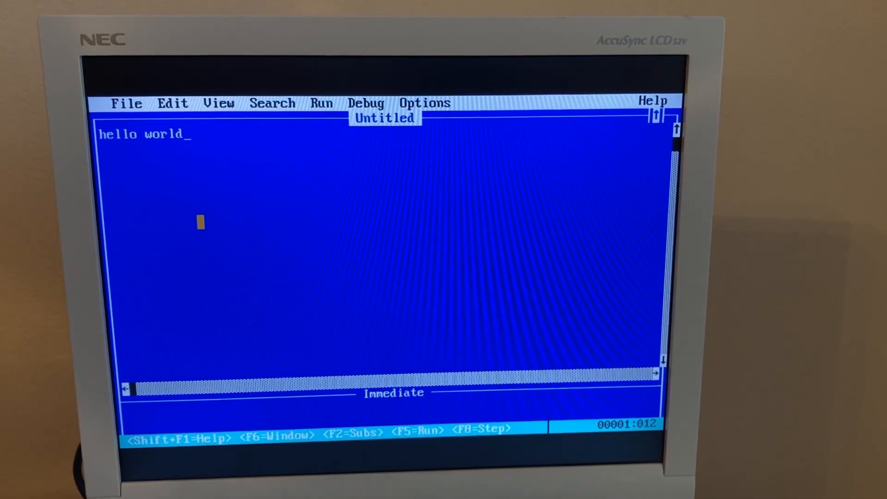